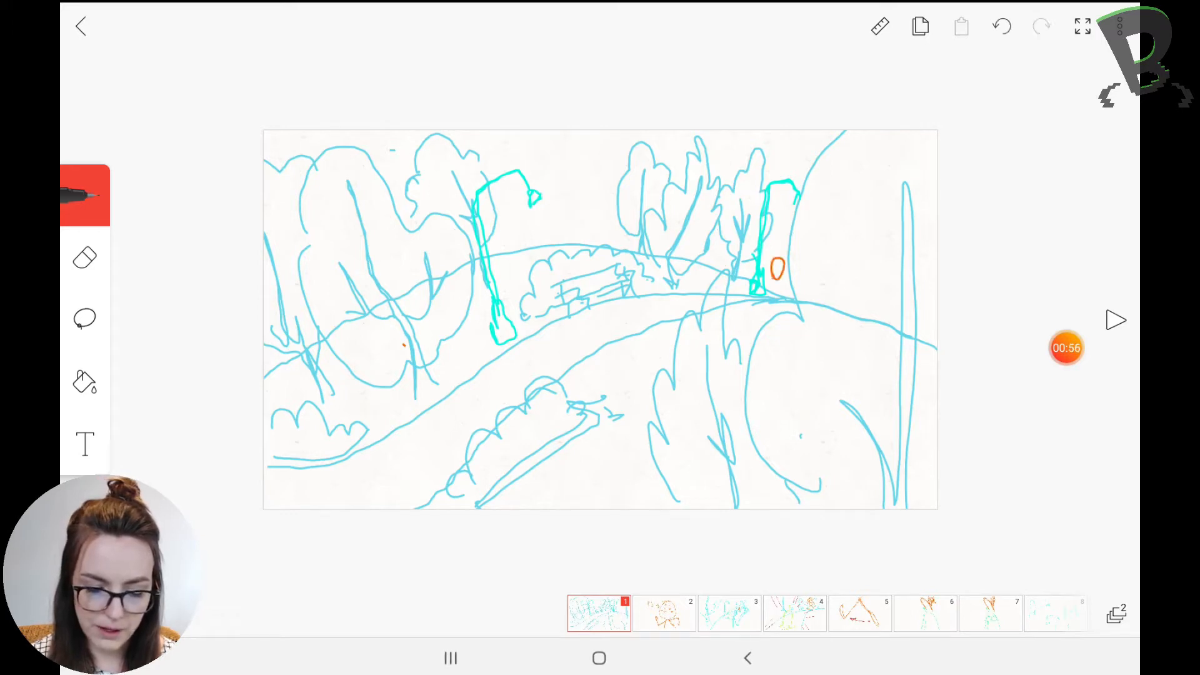
Draw two small orange stick figures on the path, one by the right tree and one mid-path
drag(776, 267, 780, 295)
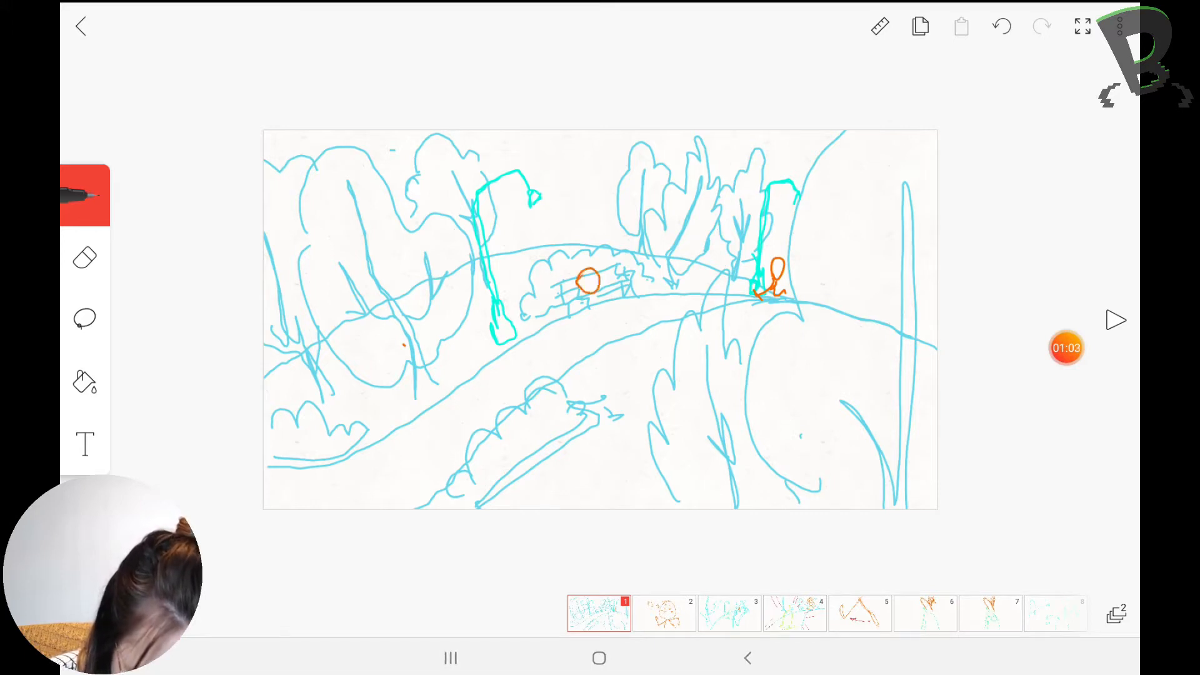
drag(585, 295, 585, 329)
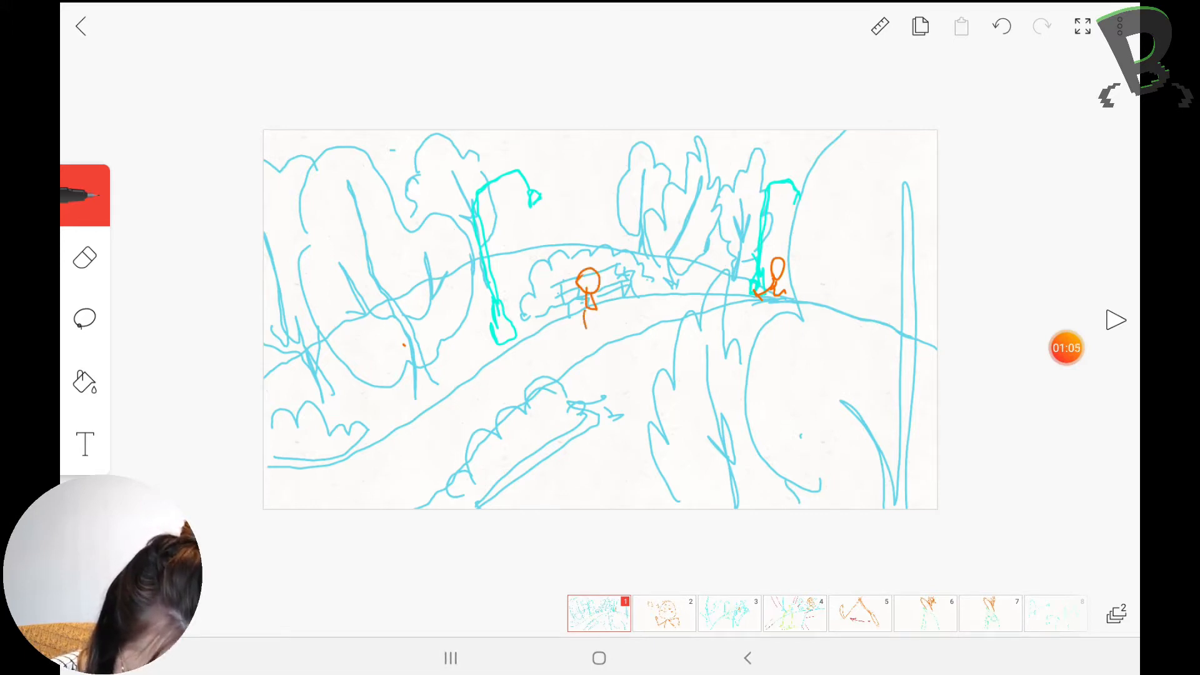
drag(585, 307, 609, 314)
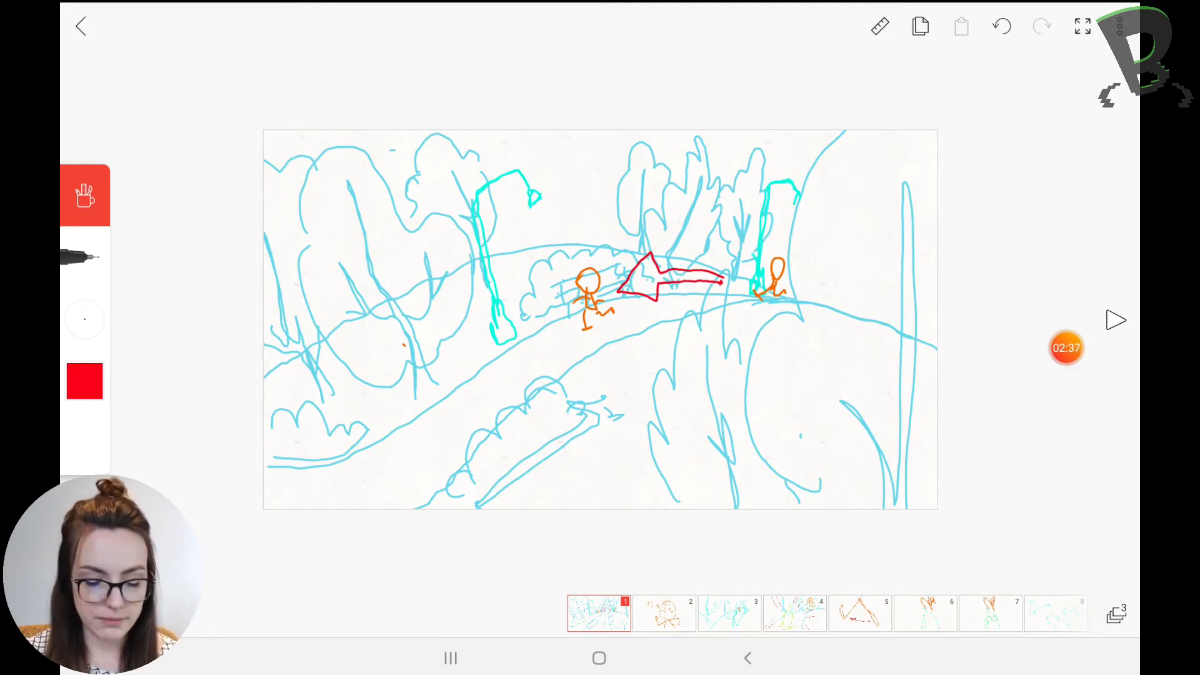
Select the frame 6 thumbnail to show the orange-haired character shot
click(599, 613)
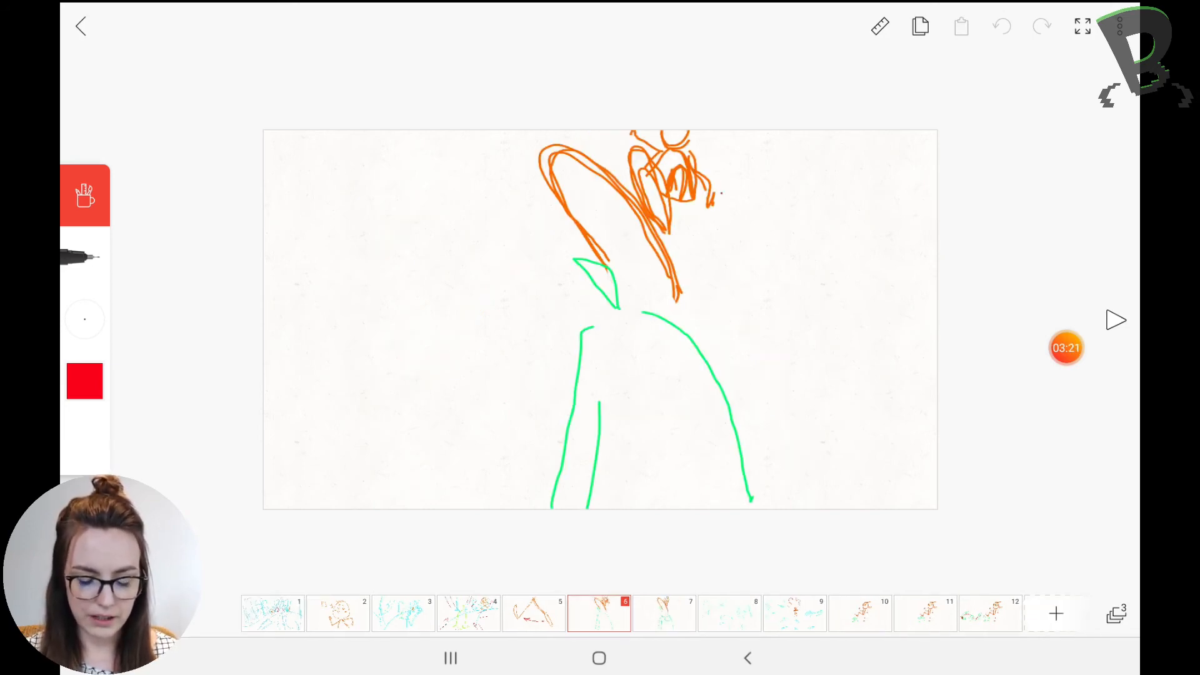
Add a red downward arrow over the character in frame 7, then move to frame 8's tree sketch
drag(716, 195, 682, 328)
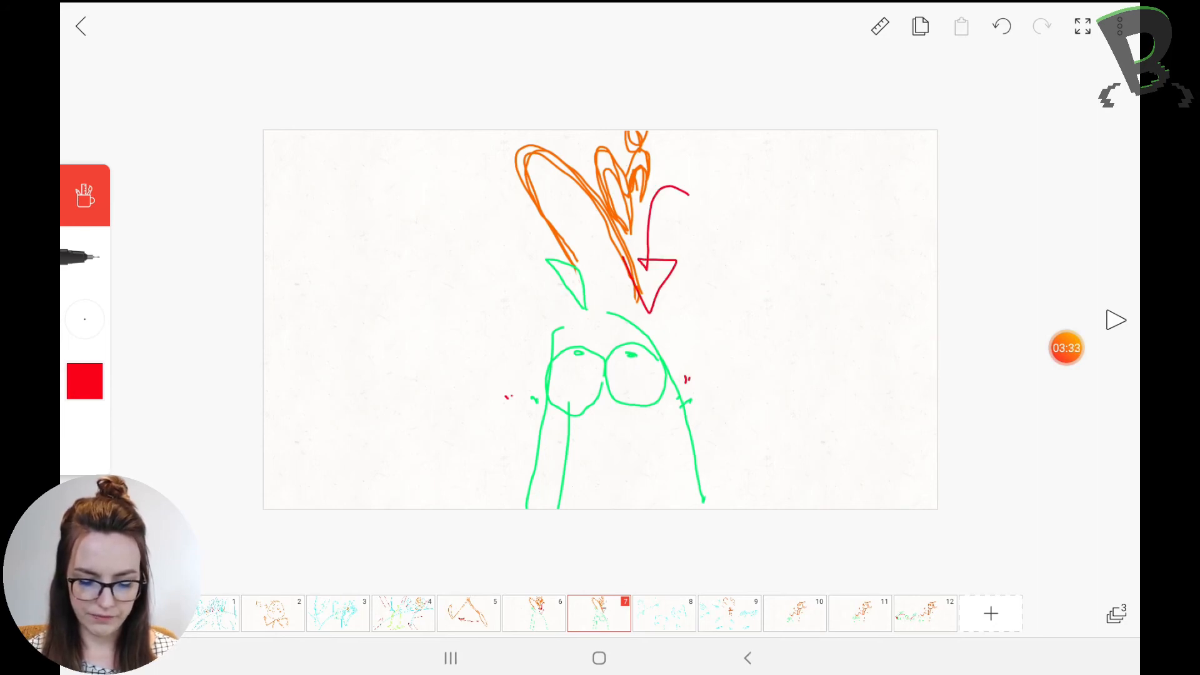
click(663, 612)
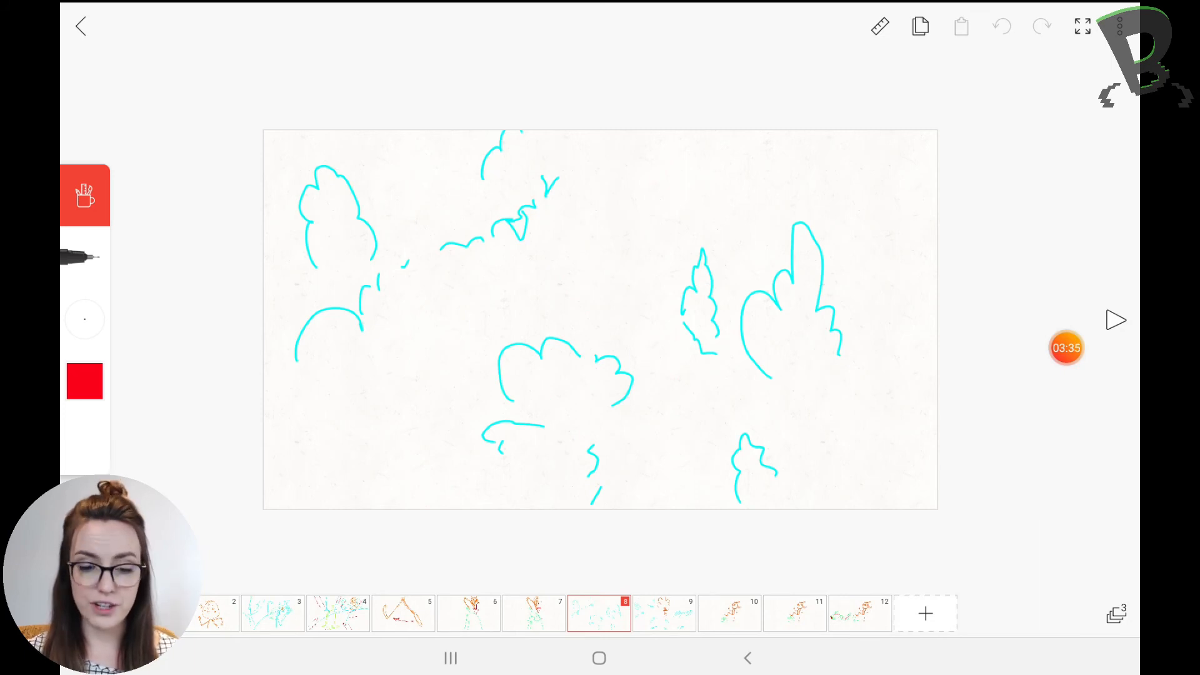